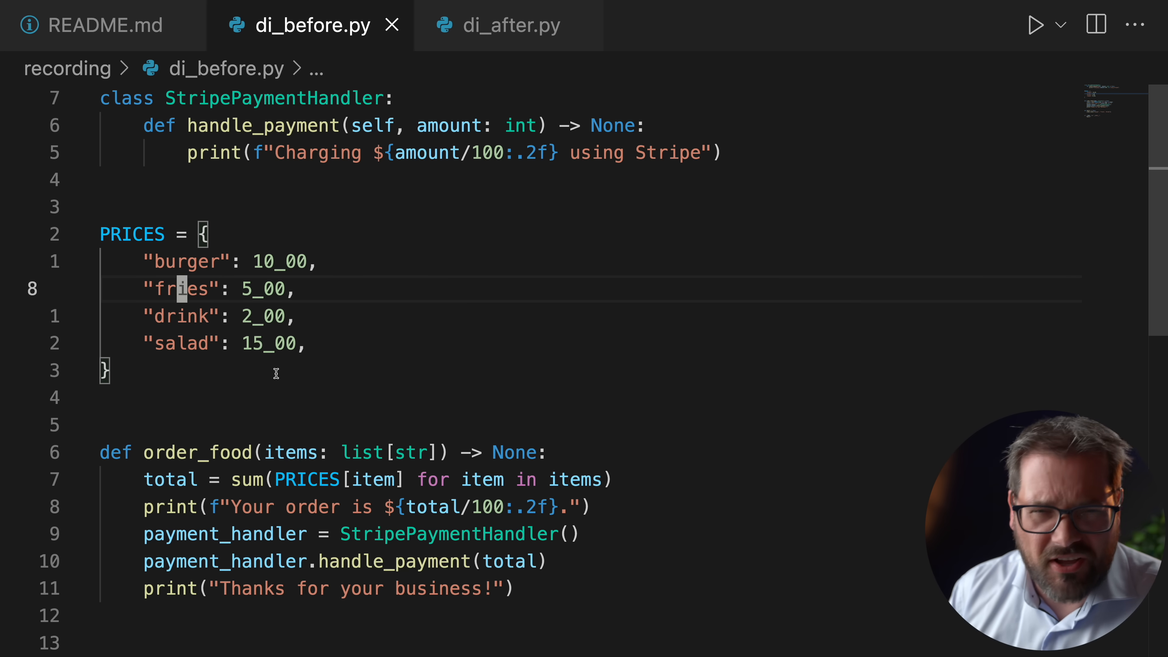
{"action": "mouse_move", "coordinate": [201, 343]}
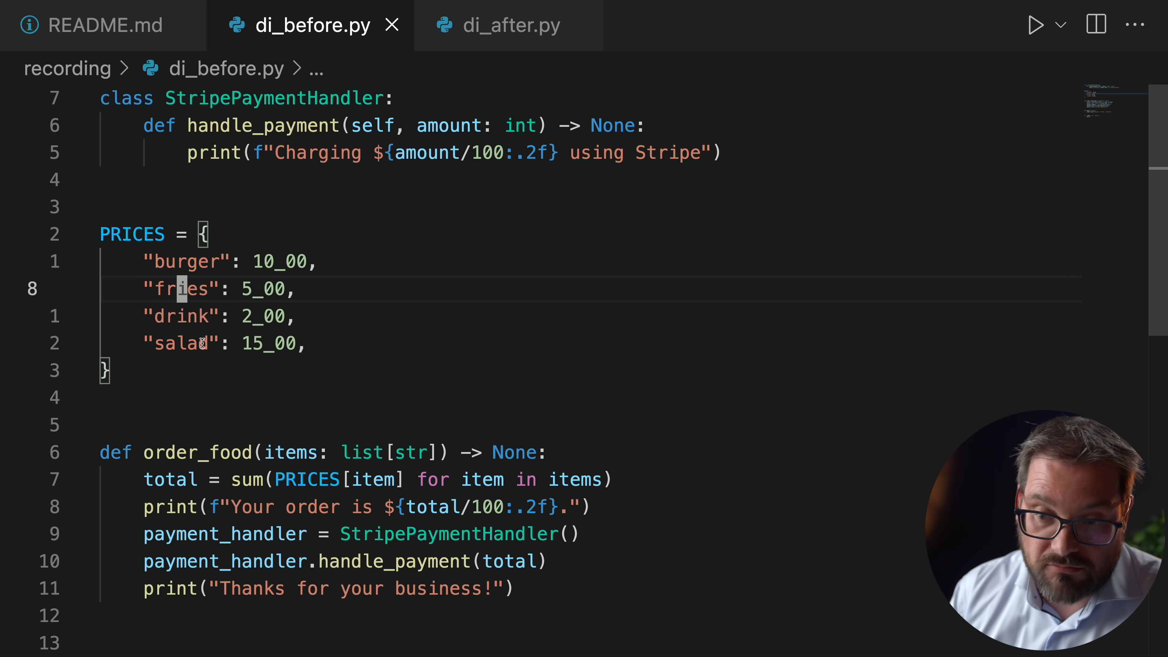
{"action": "scroll", "scroll_direction": "down", "scroll_amount": 3}
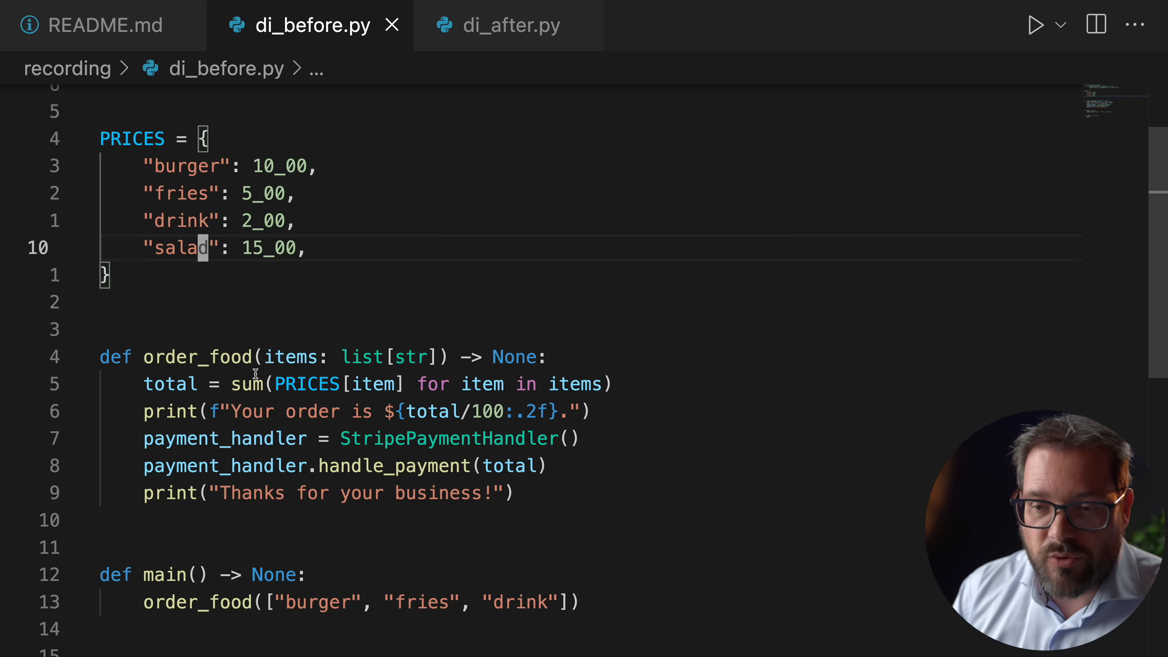
{"action": "mouse_move", "coordinate": [170, 383]}
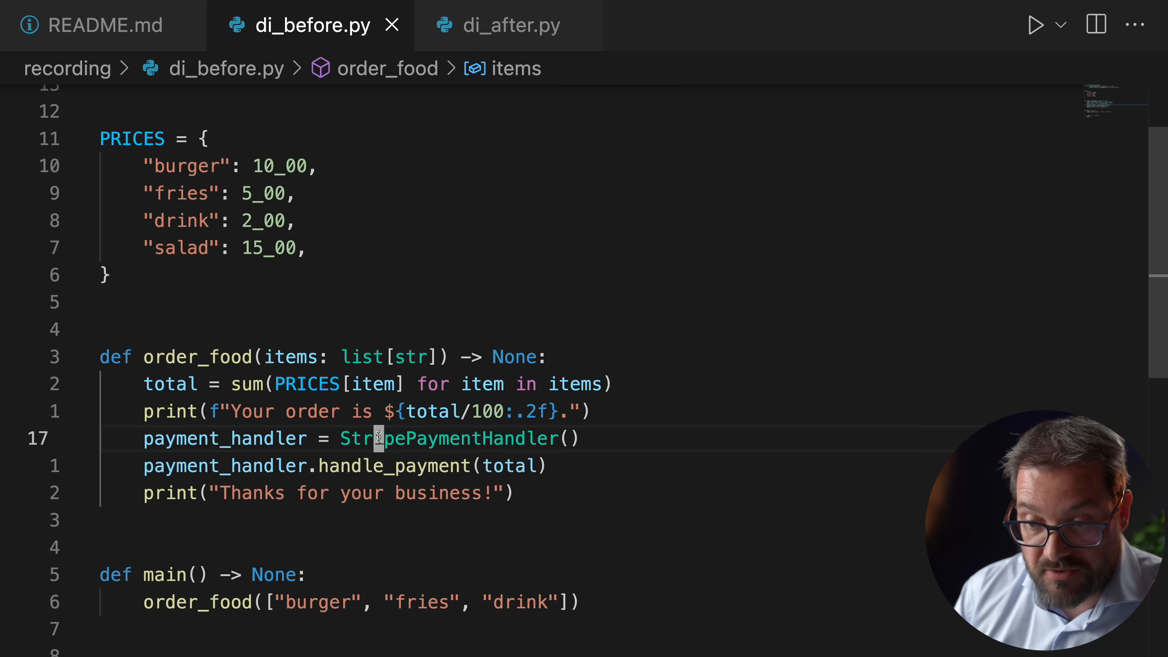
{"action": "double_click", "coordinate": [448, 438]}
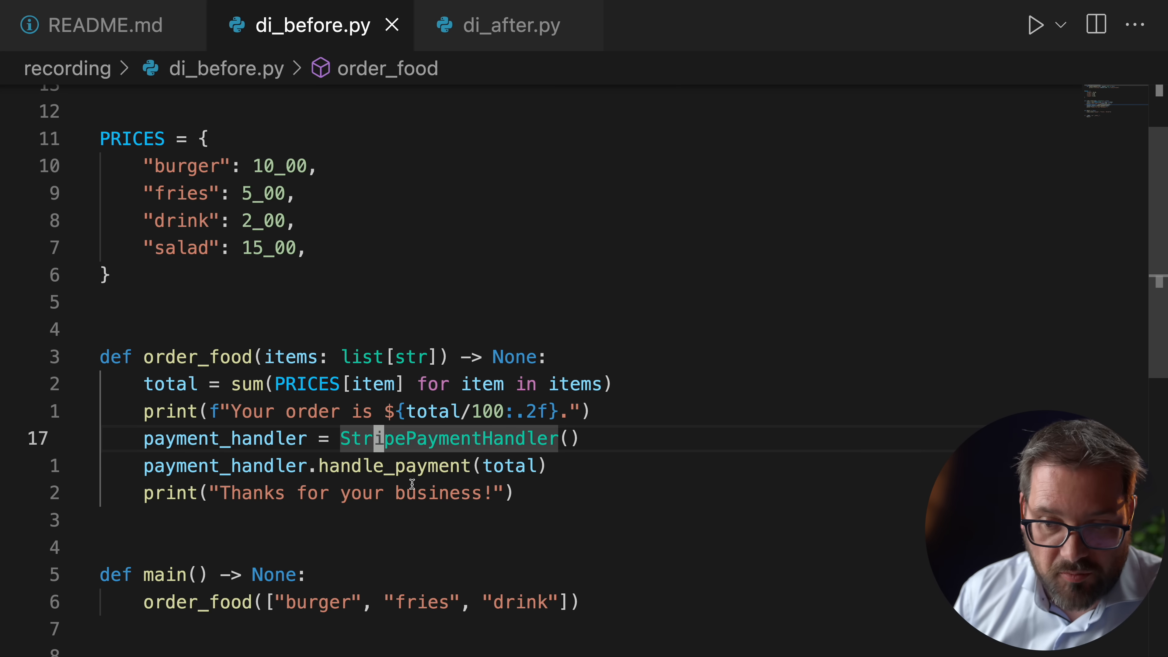
{"action": "scroll", "scroll_direction": "down", "scroll_amount": 3}
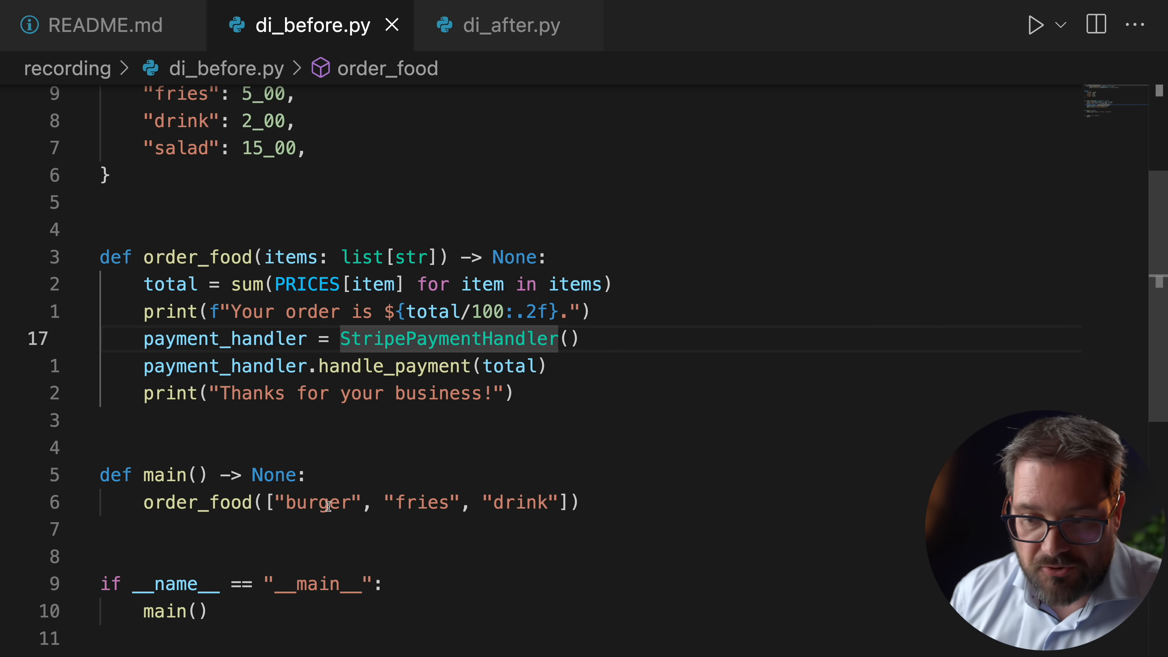
{"action": "mouse_move", "coordinate": [197, 502]}
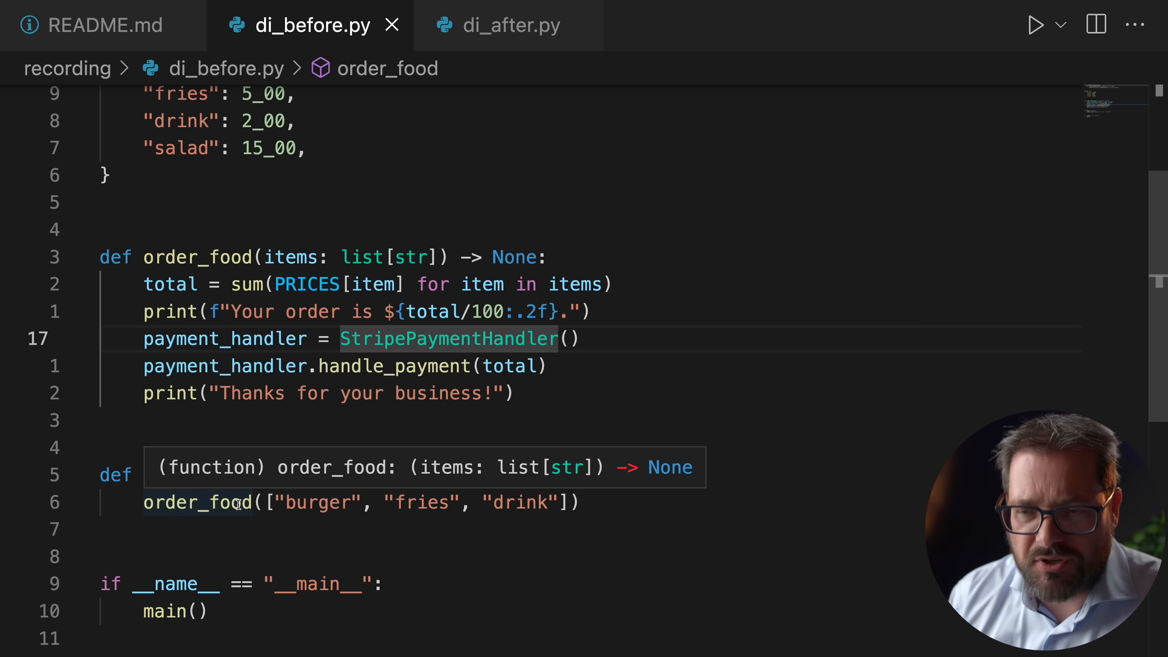